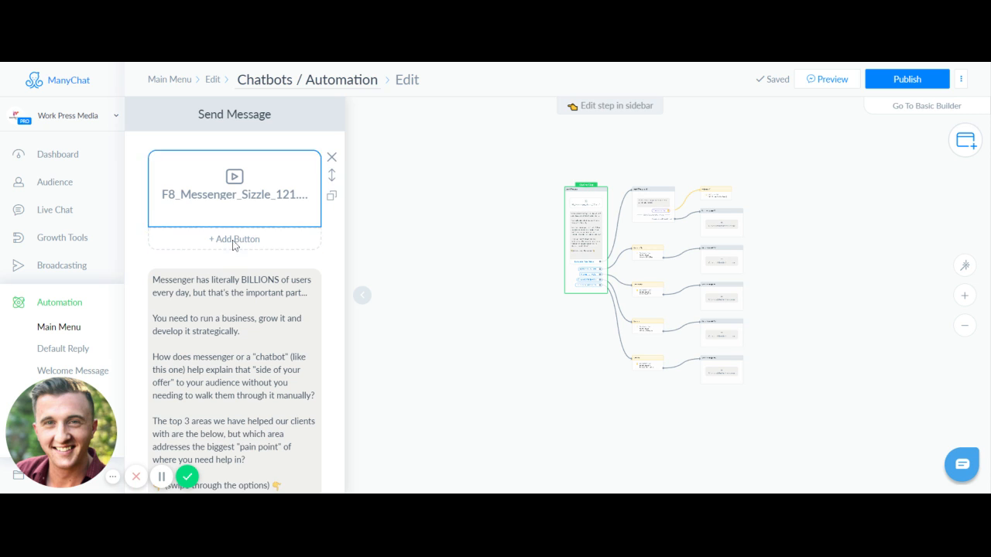
Navigate back to the Messenger main menu overview via the breadcrumb
scroll("down", 3)
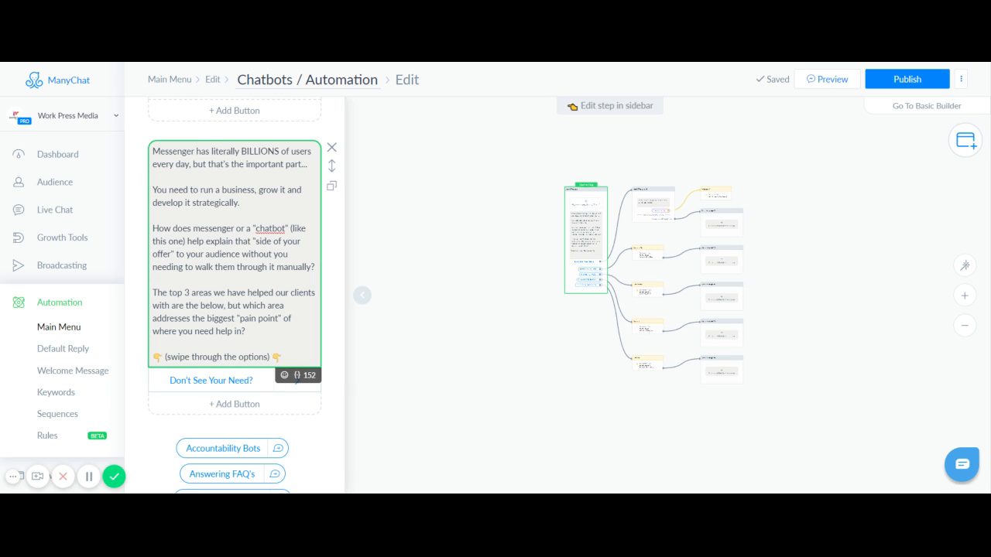
left_click(245, 331)
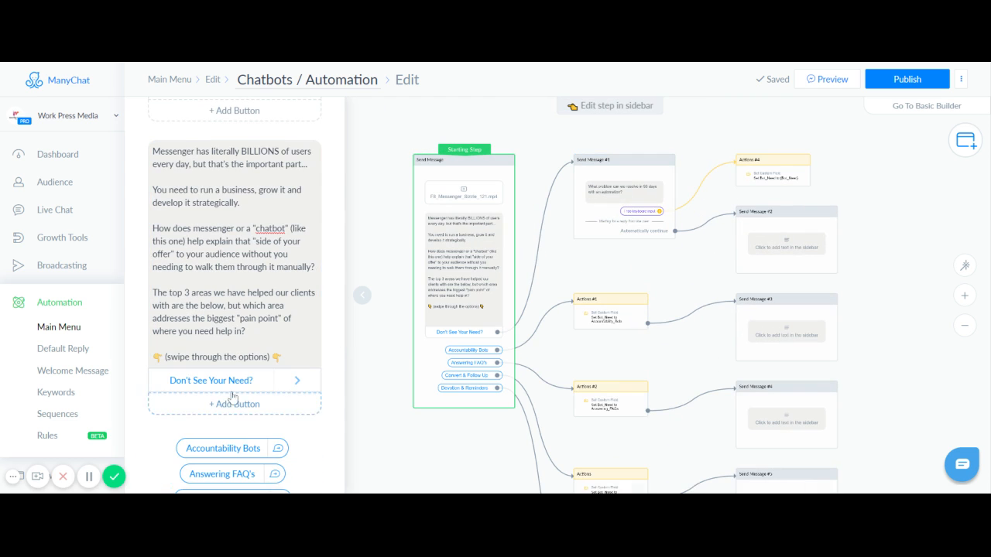
scroll("down", 3)
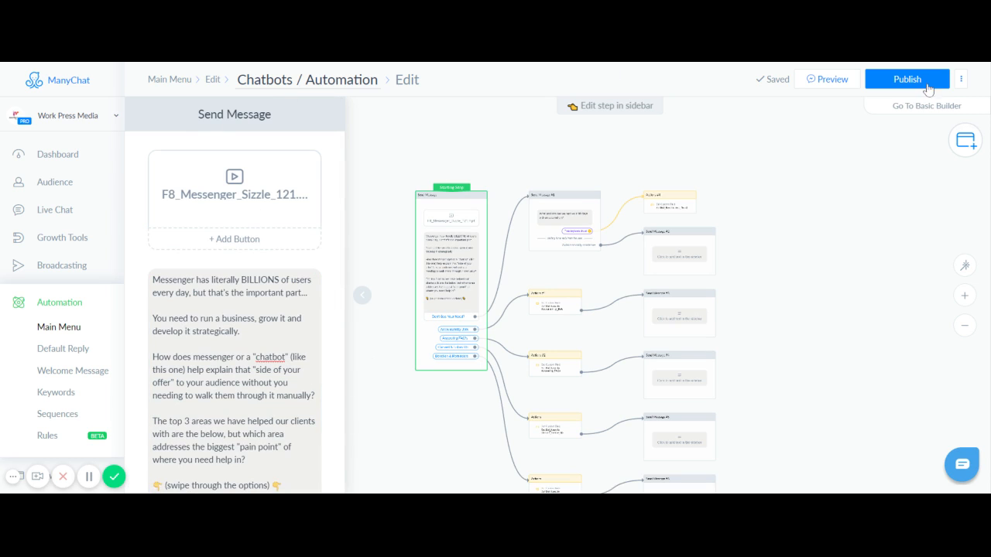
left_click(677, 250)
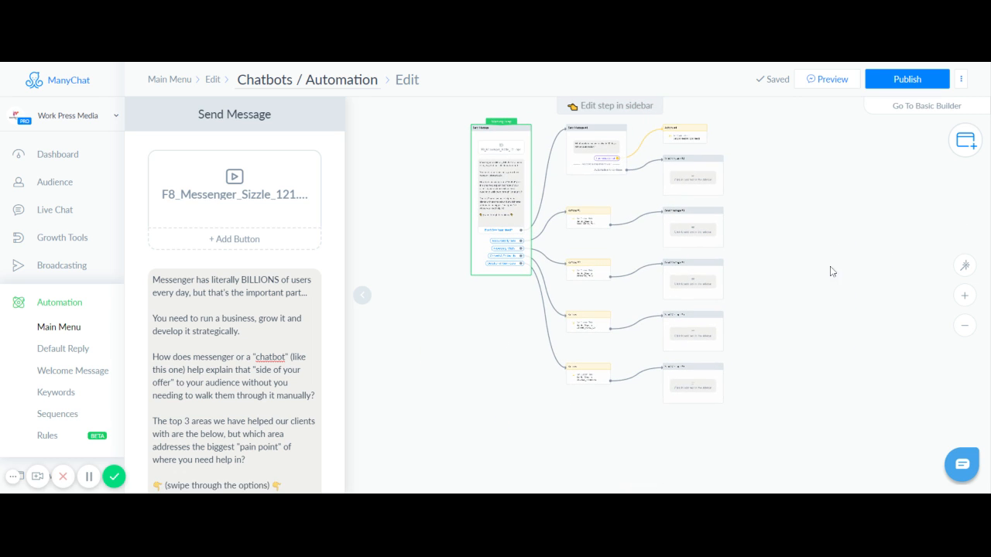
mouse_move(792, 272)
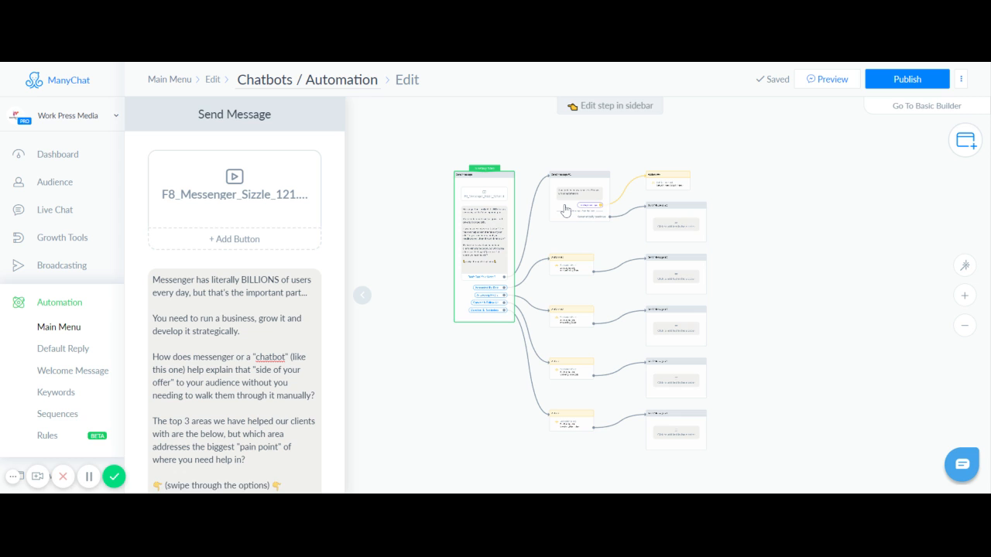
left_click(59, 326)
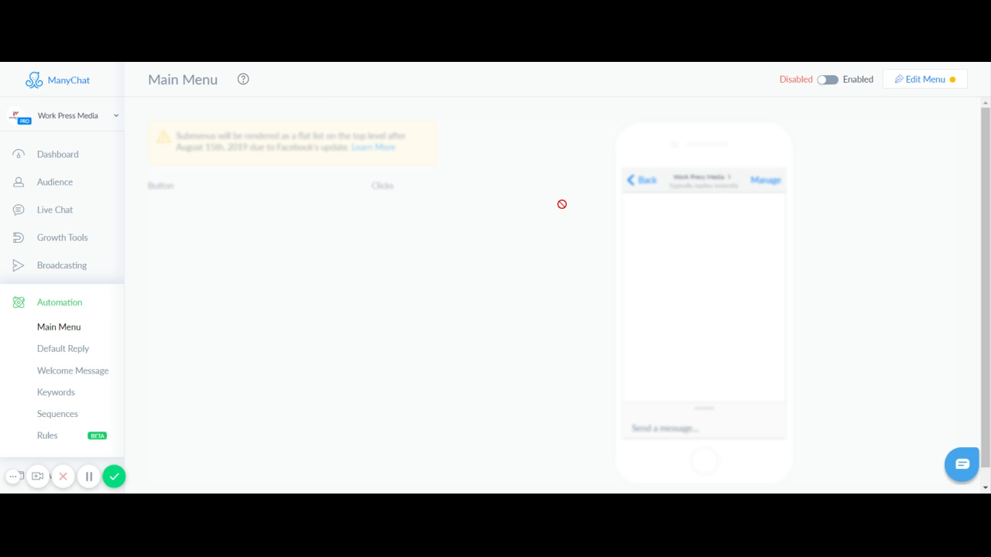
Enter Edit Menu mode and return the phone preview to the top-level menu
left_click(923, 79)
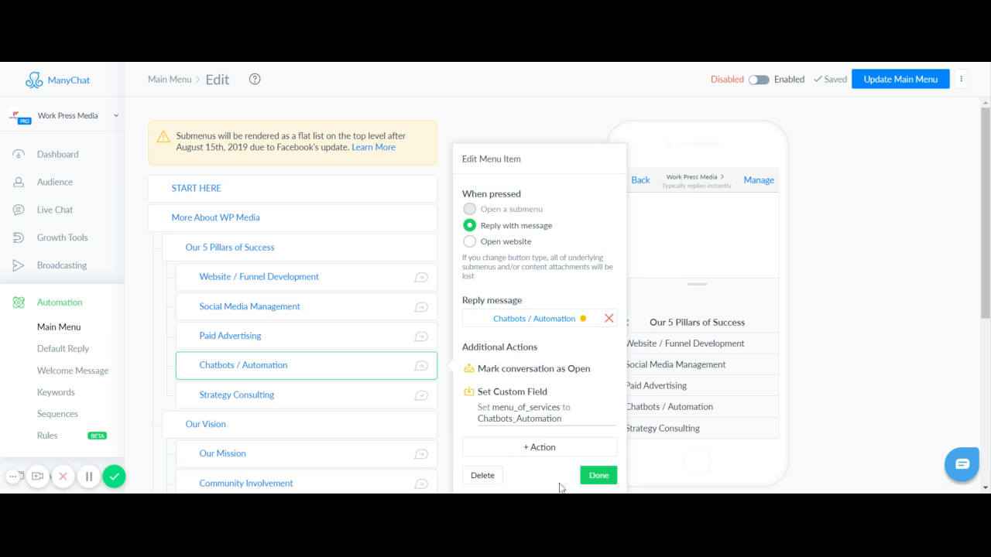
left_click(597, 473)
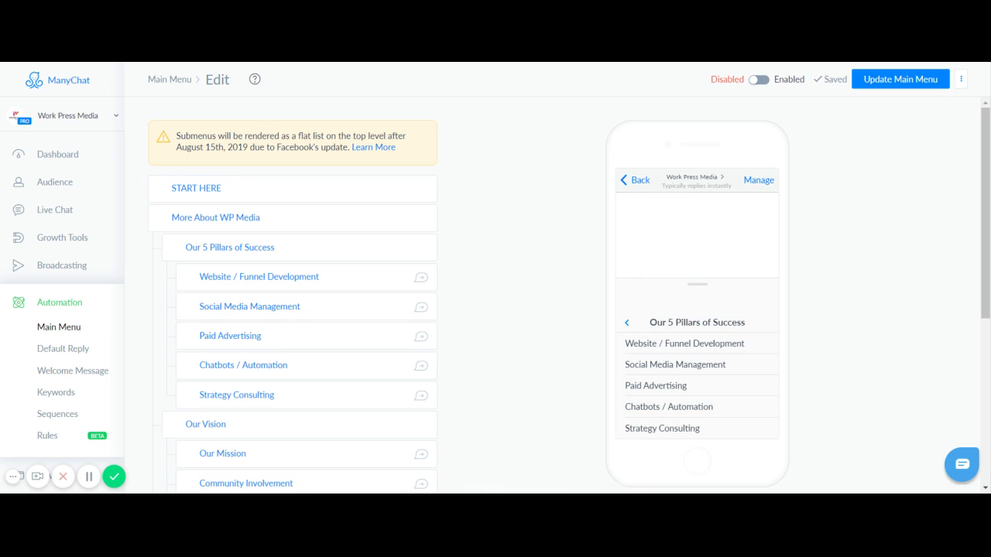
left_click_drag(177, 136, 307, 147)
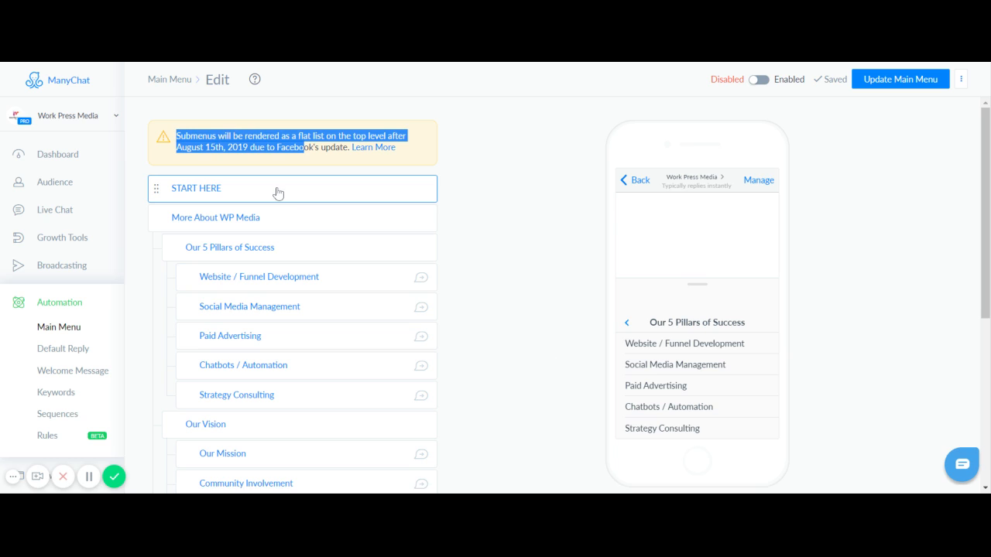
mouse_move(796, 475)
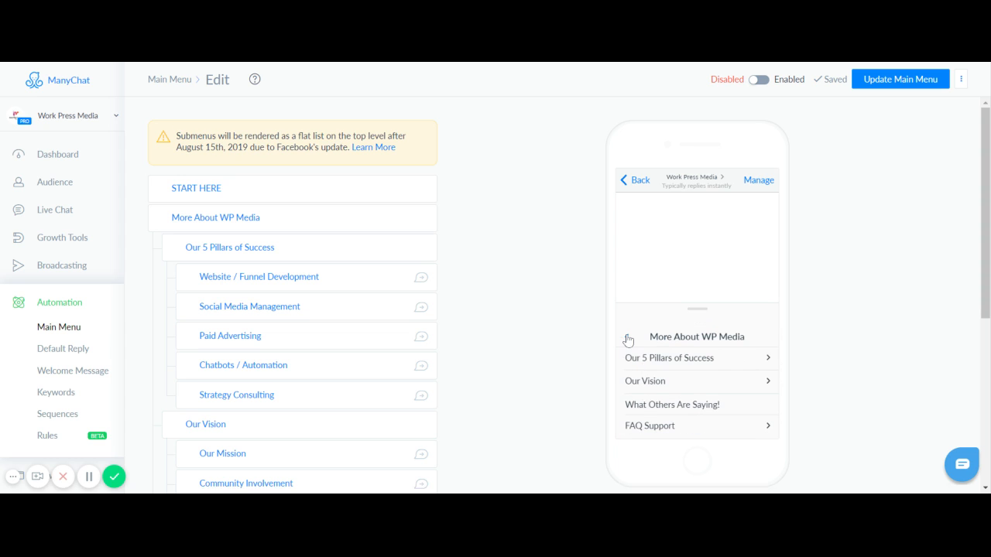
mouse_move(625, 336)
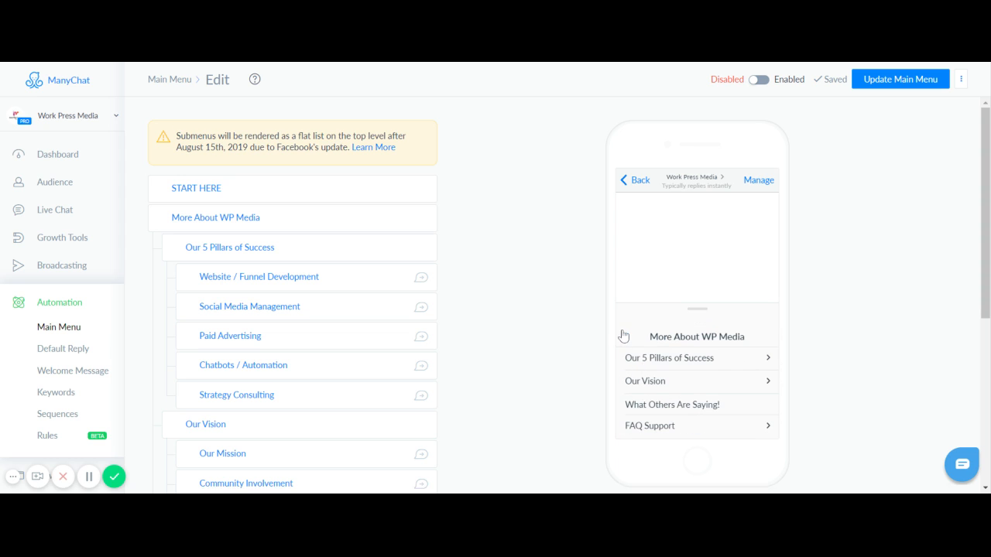
left_click(641, 180)
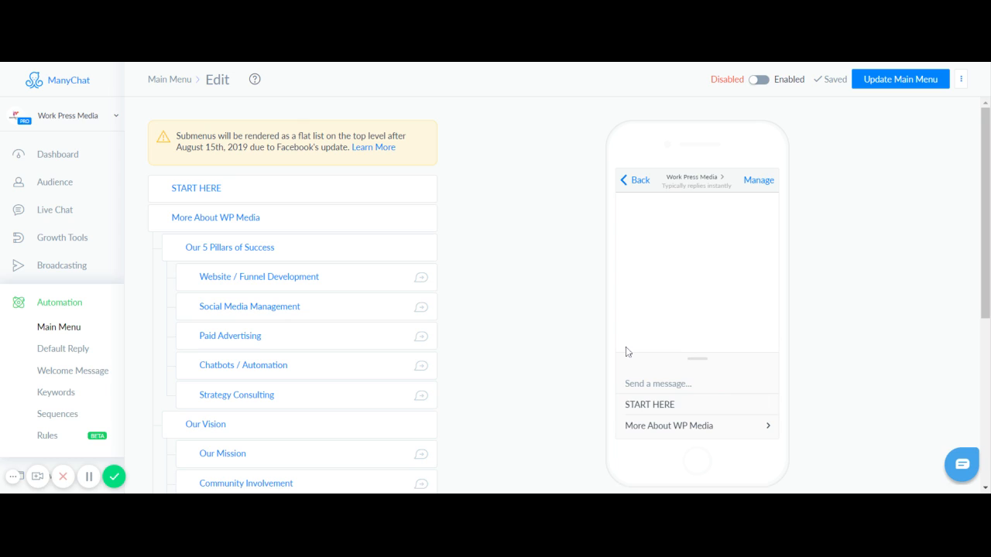
mouse_move(306, 269)
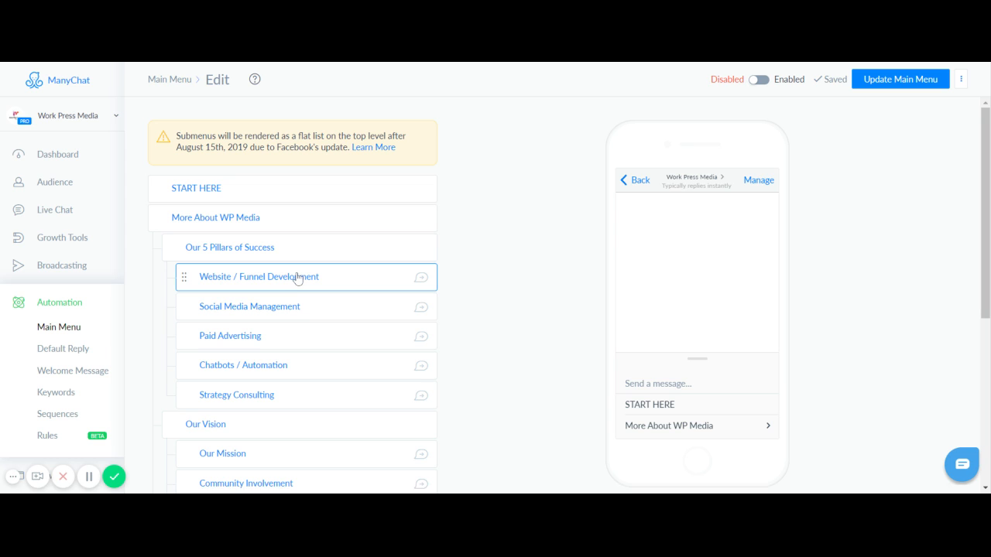
mouse_move(284, 291)
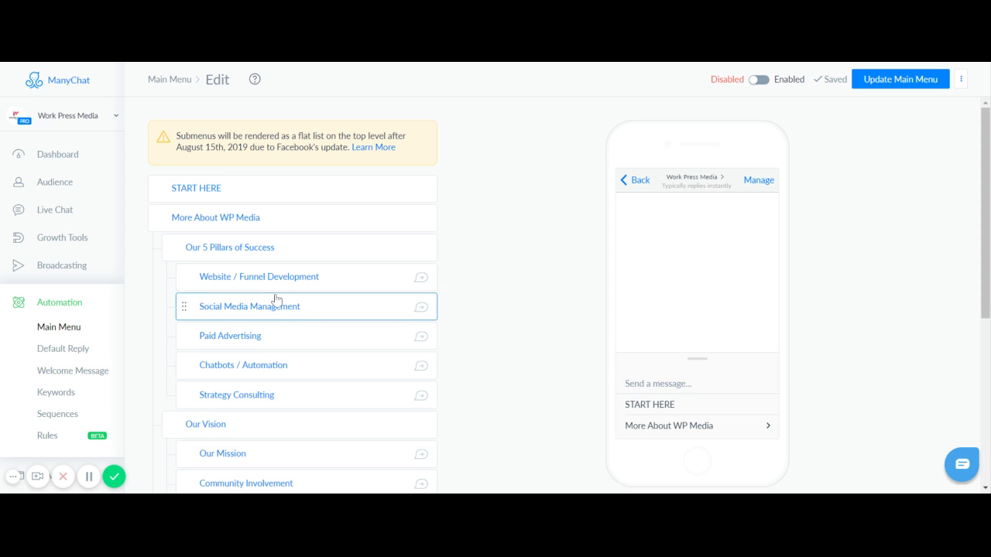
Preview the More About WP Media submenu and its Our 5 Pillars of Success level
scroll("down", 3)
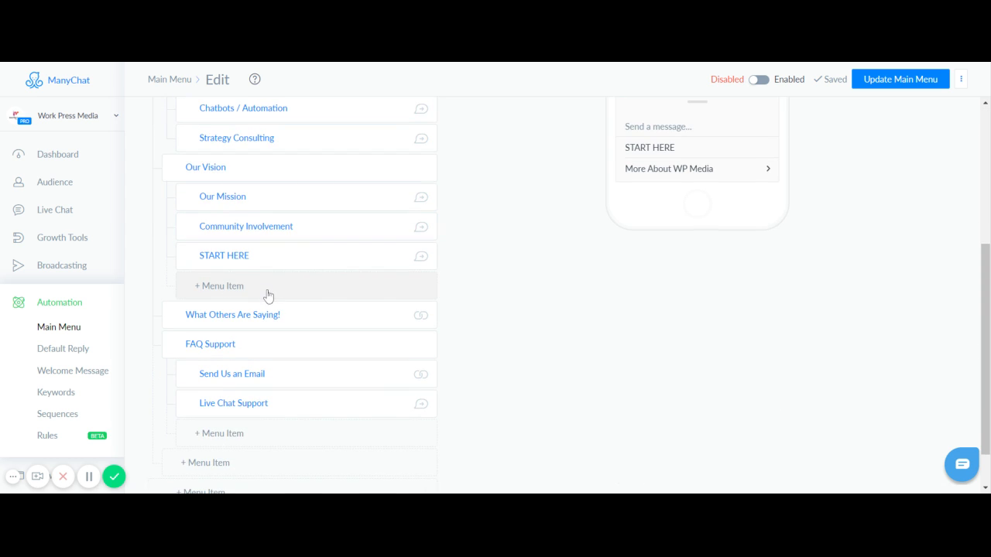
scroll("down", 3)
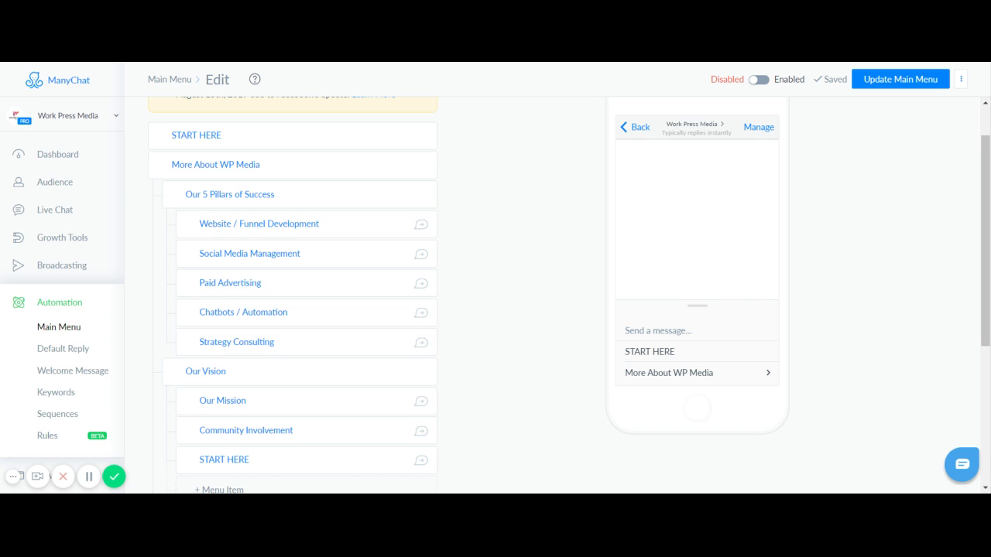
double_click(660, 351)
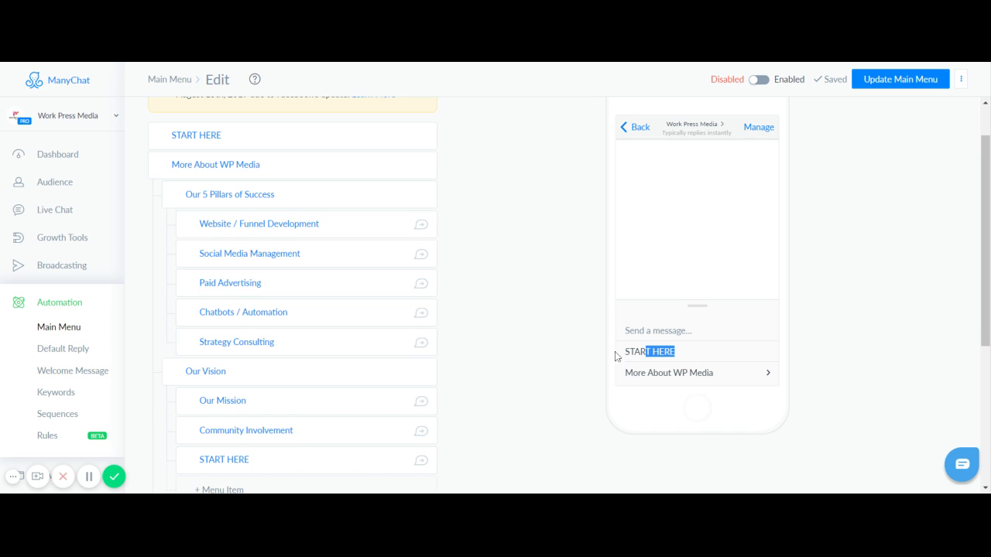
left_click(668, 371)
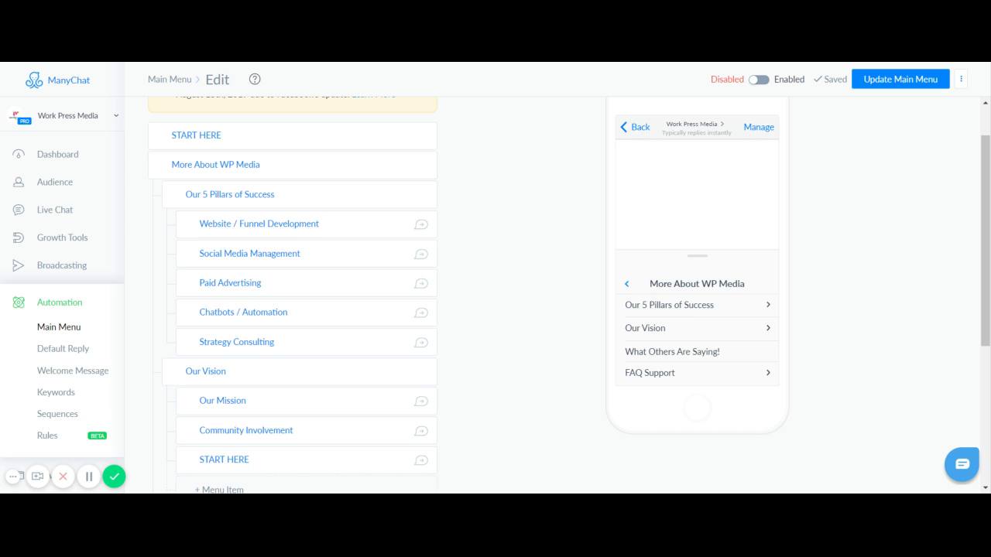
mouse_move(732, 303)
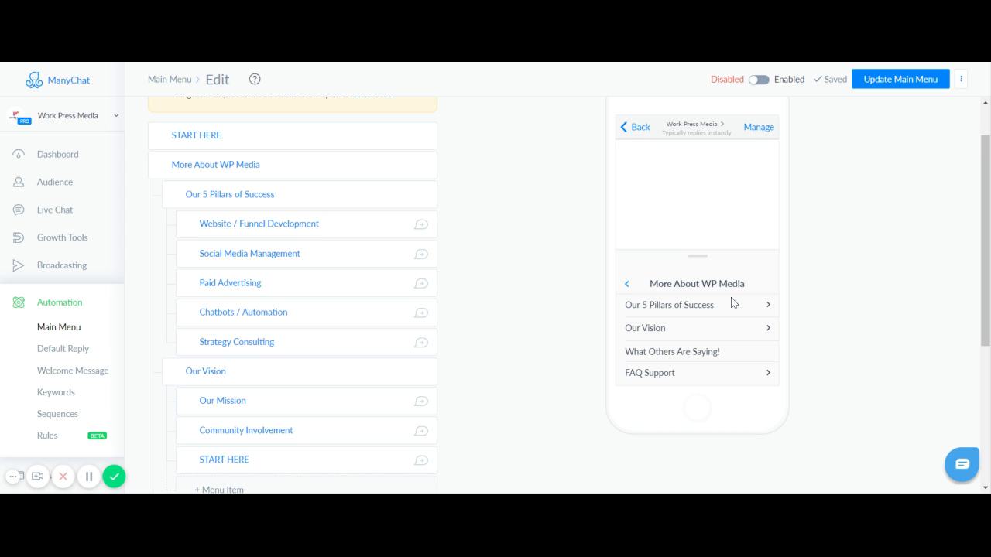
left_click(668, 303)
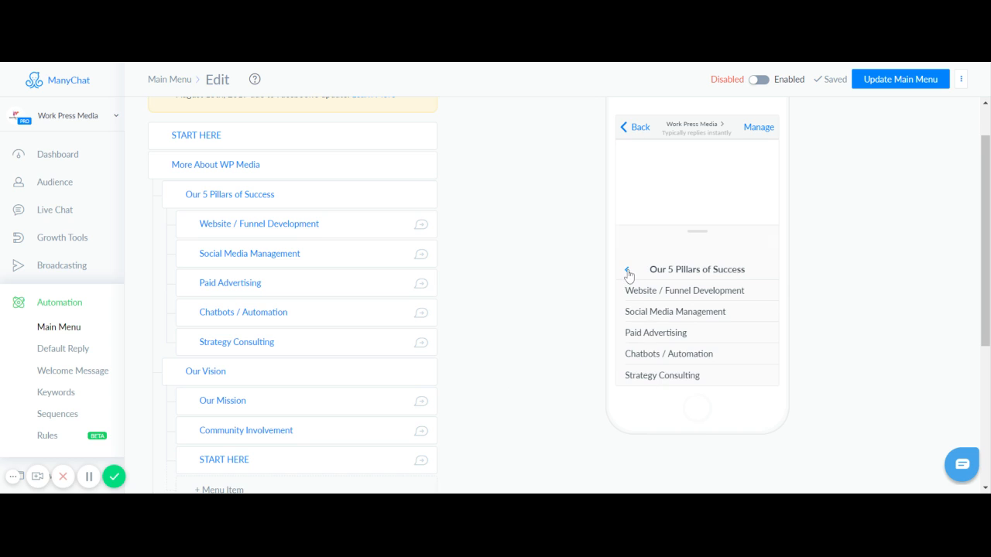
Step the preview back up through each submenu level to the top-level menu
left_click(627, 273)
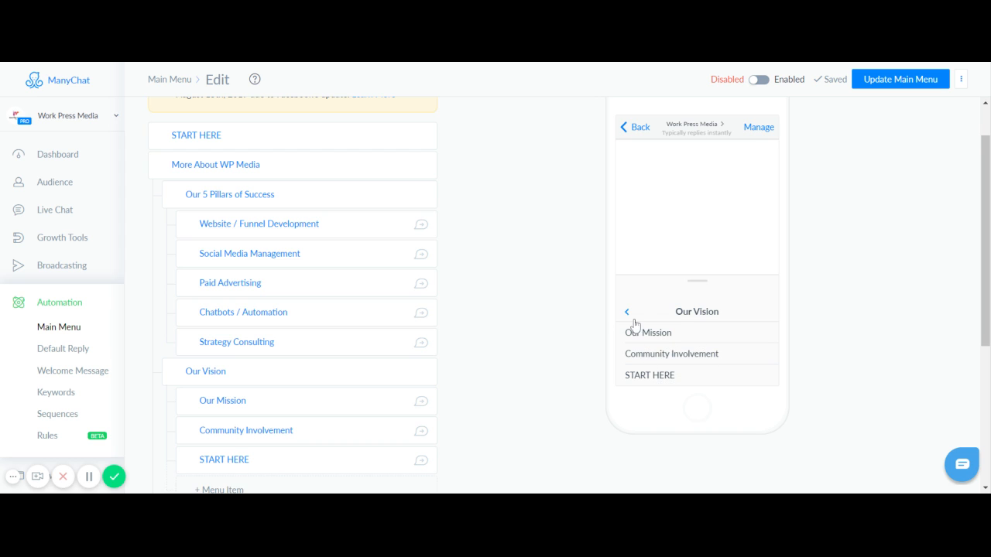
left_click(627, 313)
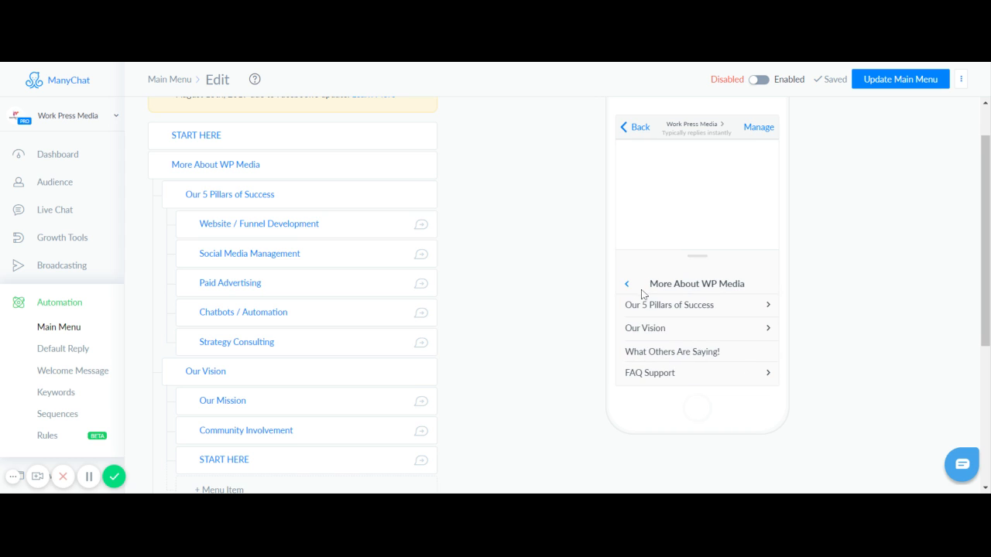
left_click(627, 283)
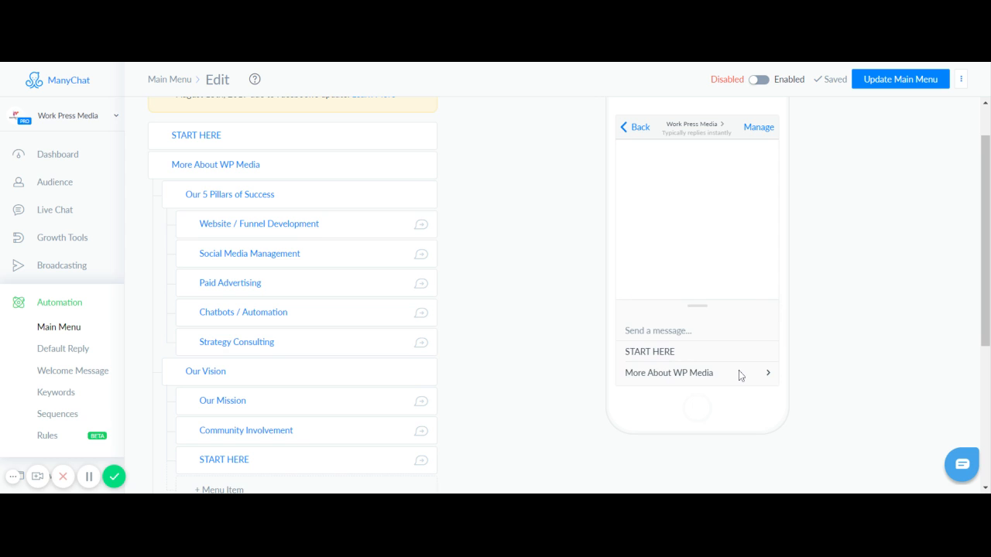
scroll("down", 3)
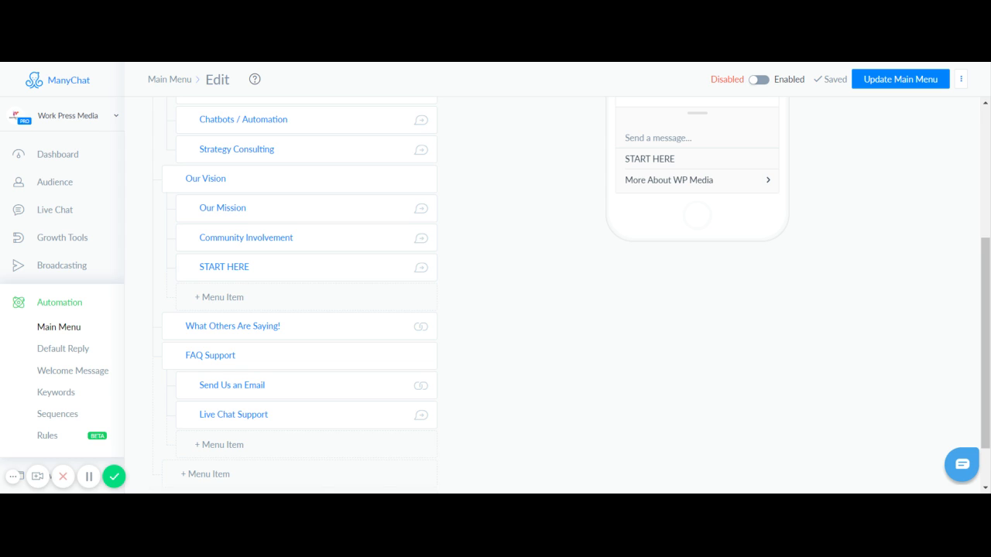
mouse_move(650, 164)
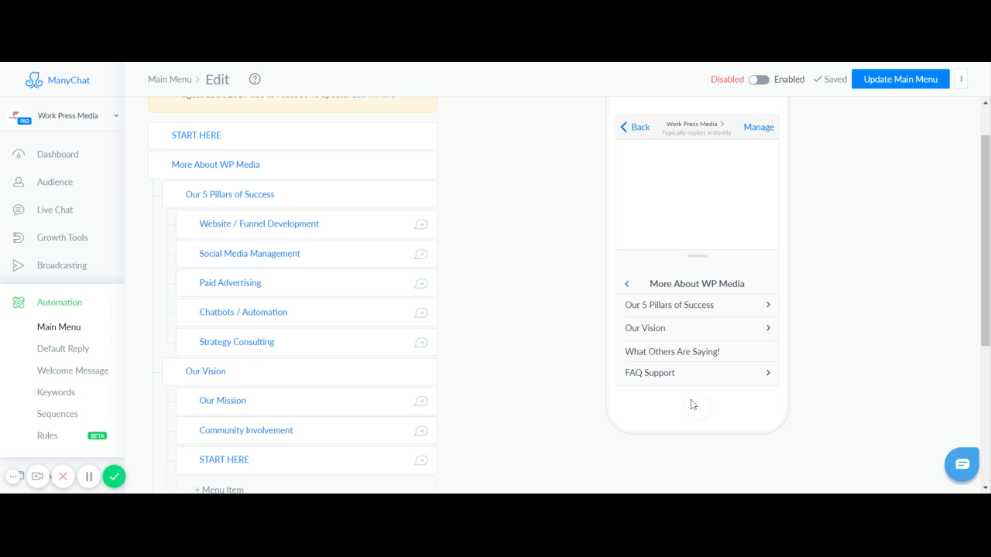
Rename the FAQ Support submenu caption to Support Center and confirm the Live Chat Support item
left_click(650, 372)
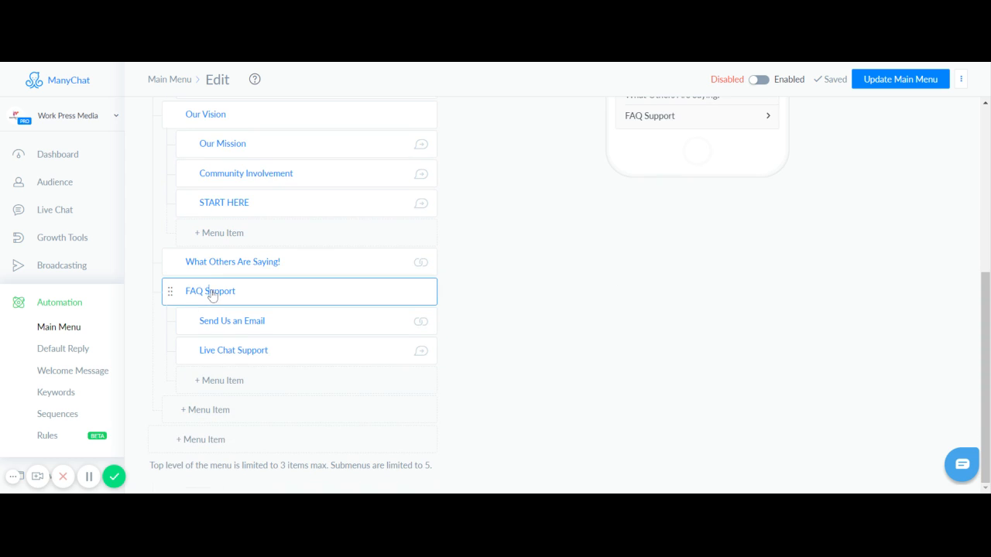
left_click(211, 291)
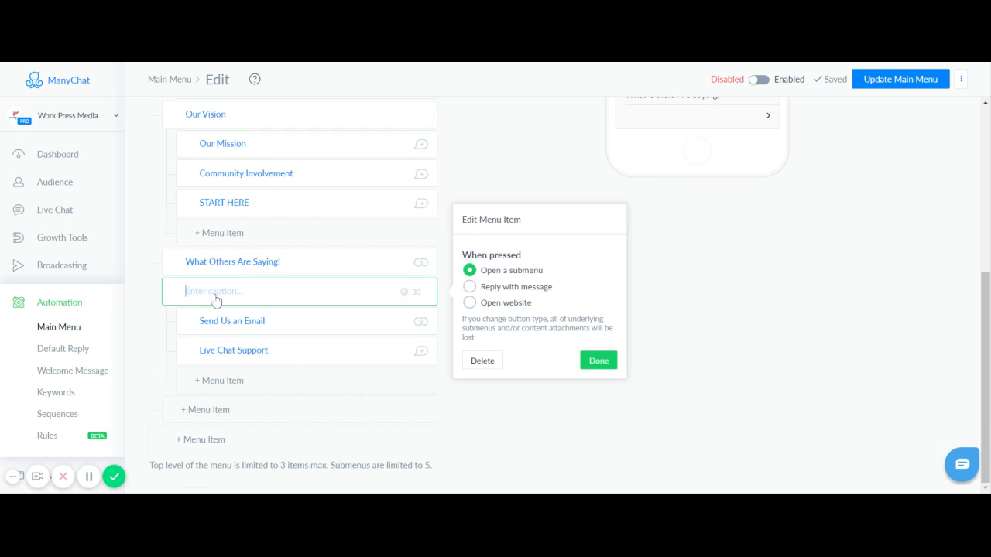
type("Support Center")
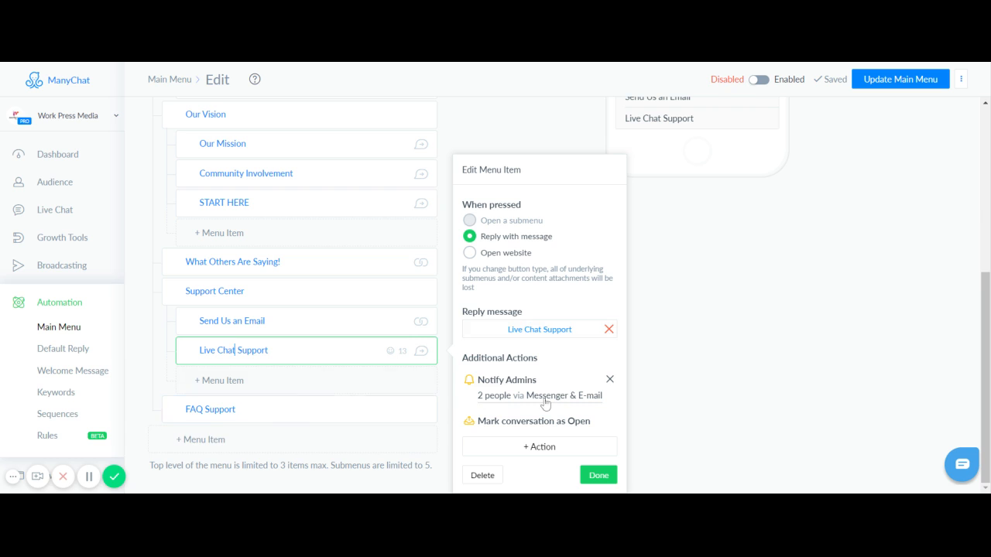
mouse_move(523, 403)
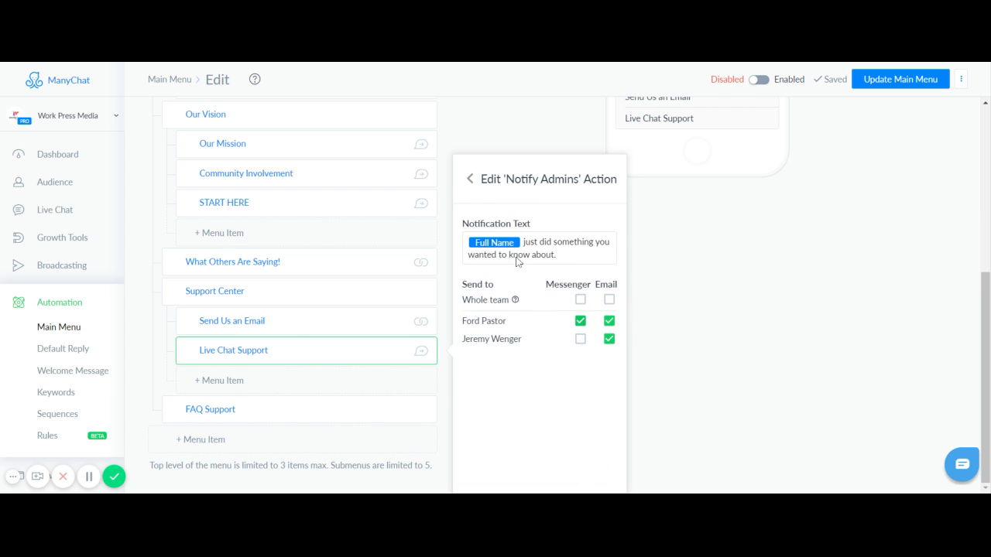
left_click(470, 179)
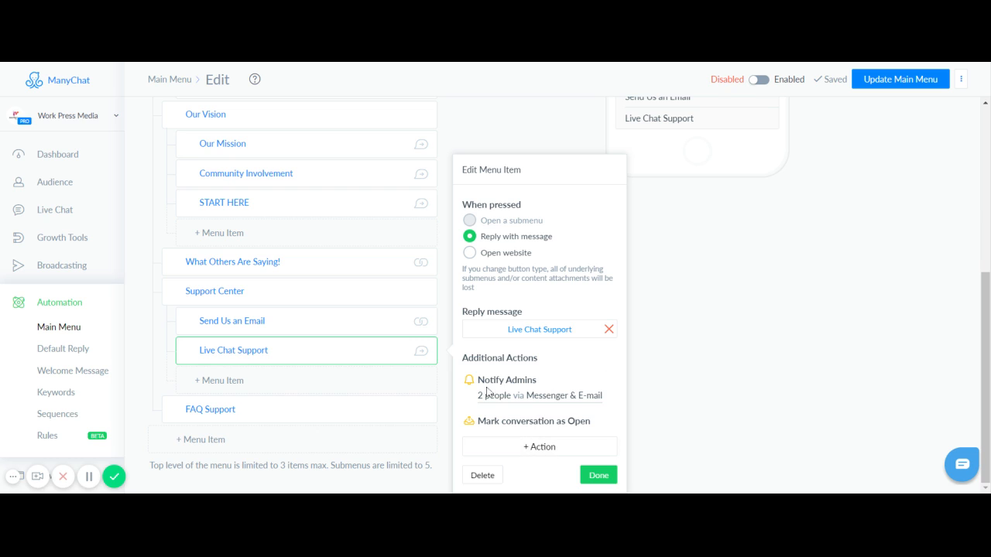
mouse_move(498, 235)
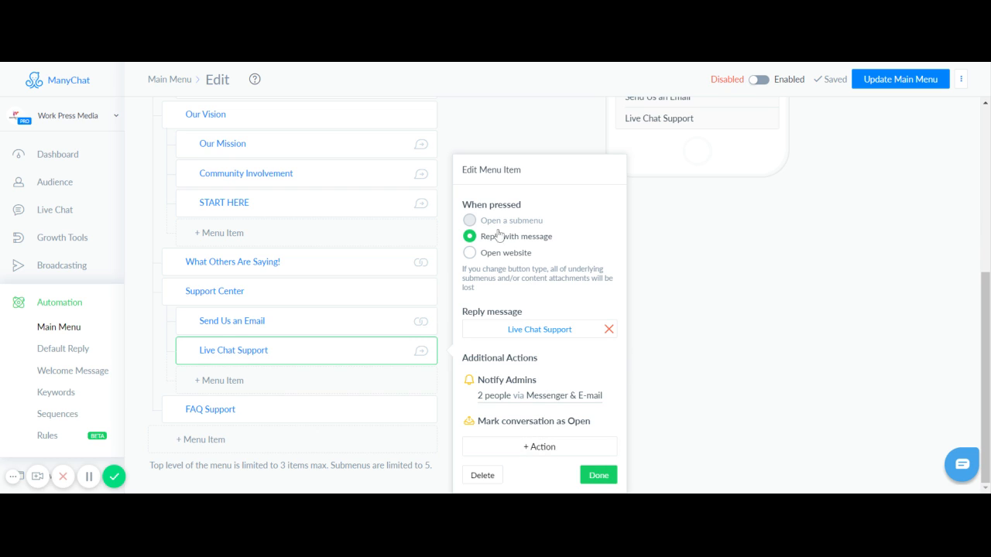
left_click(597, 473)
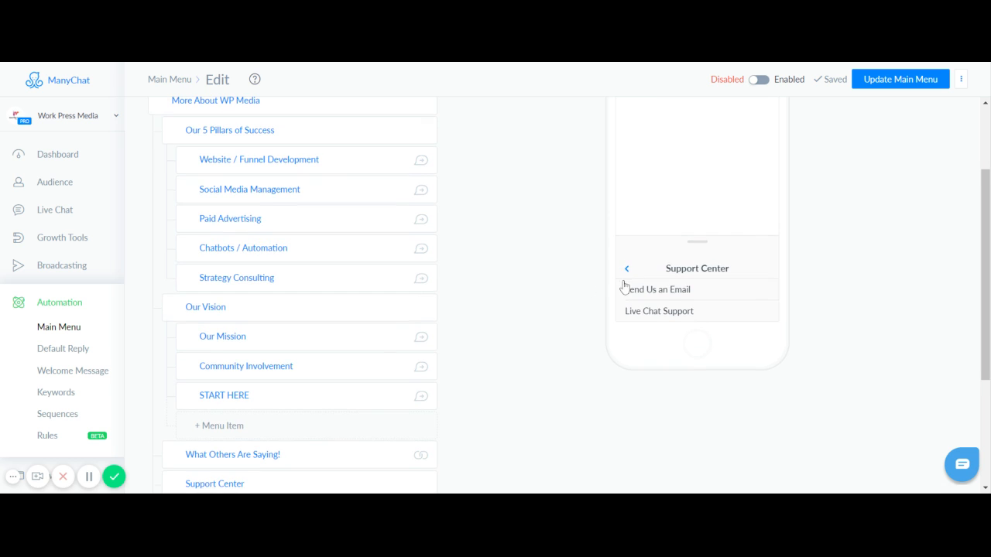
Rename the standalone FAQ Support item to FAQ's and place it above What Others Are Saying!
left_click(627, 267)
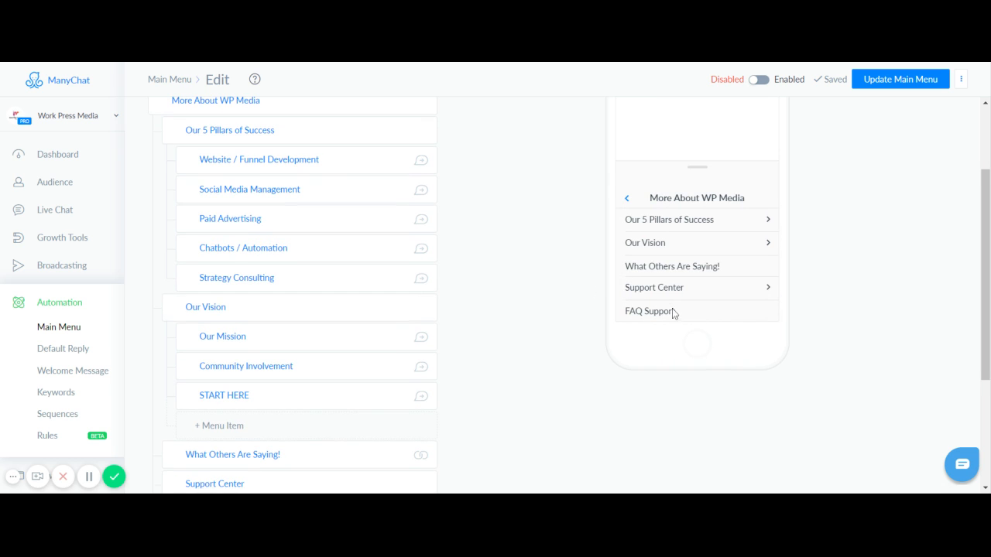
mouse_move(272, 424)
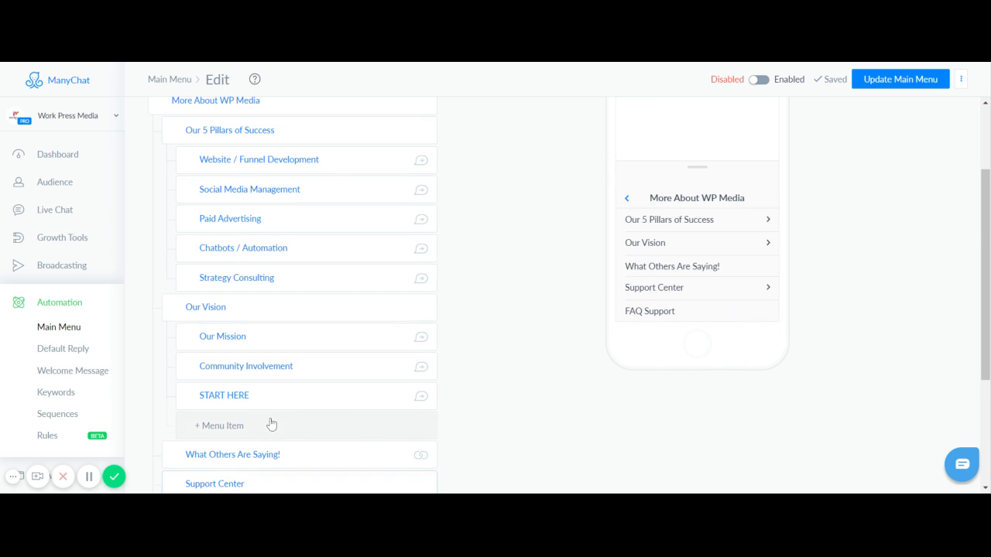
scroll("down", 3)
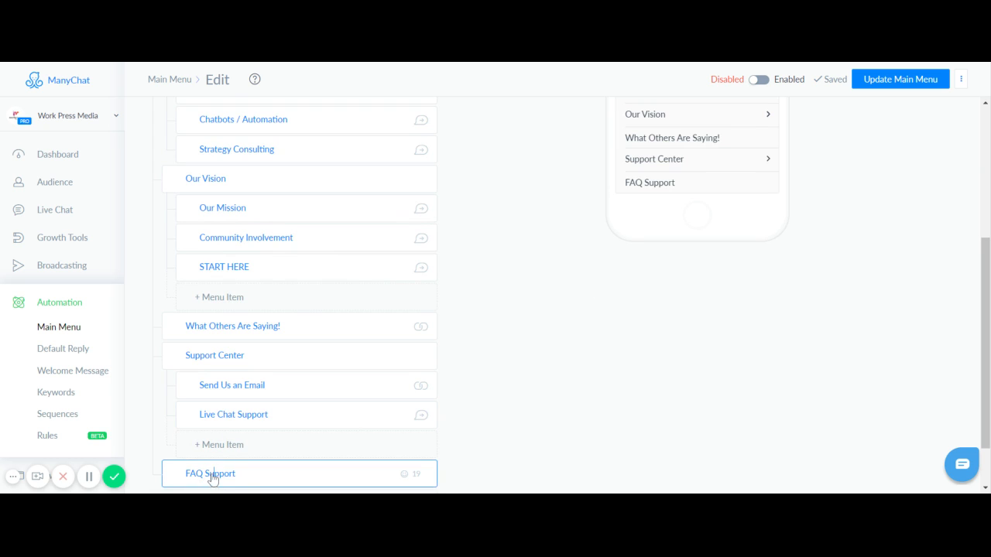
left_click(211, 474)
type("FAQ's")
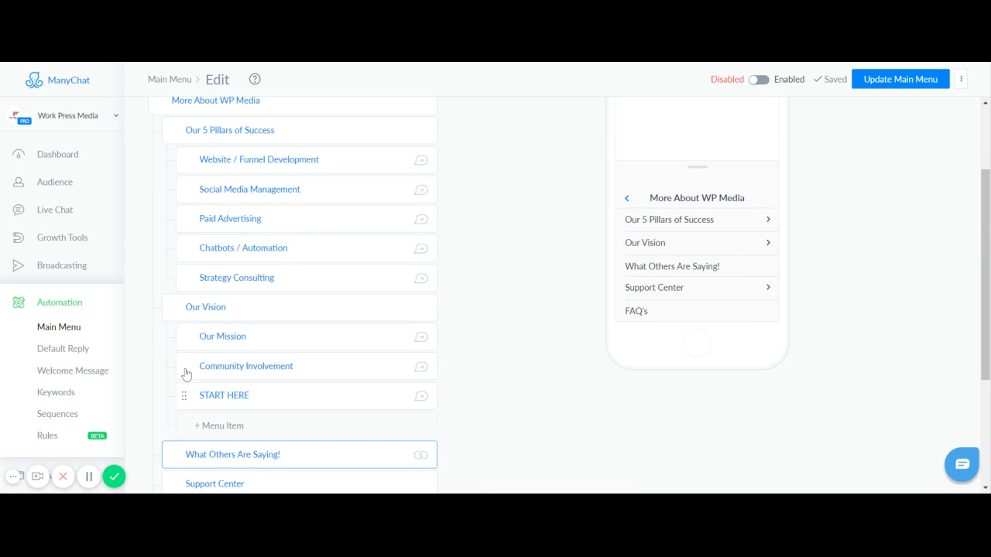
scroll("down", 3)
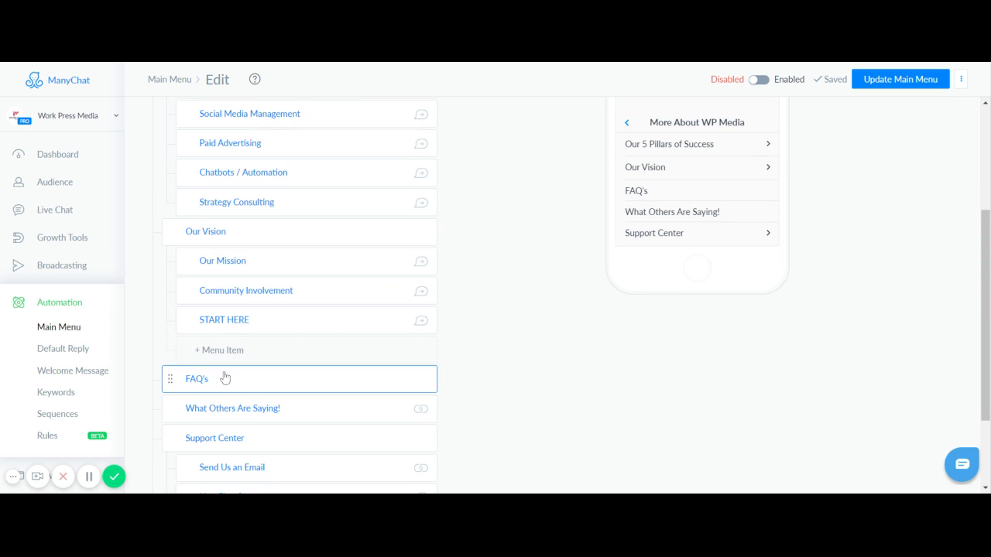
Delete the FAQ's item and rename Our Vision to Our Vision & Mission
left_click(195, 377)
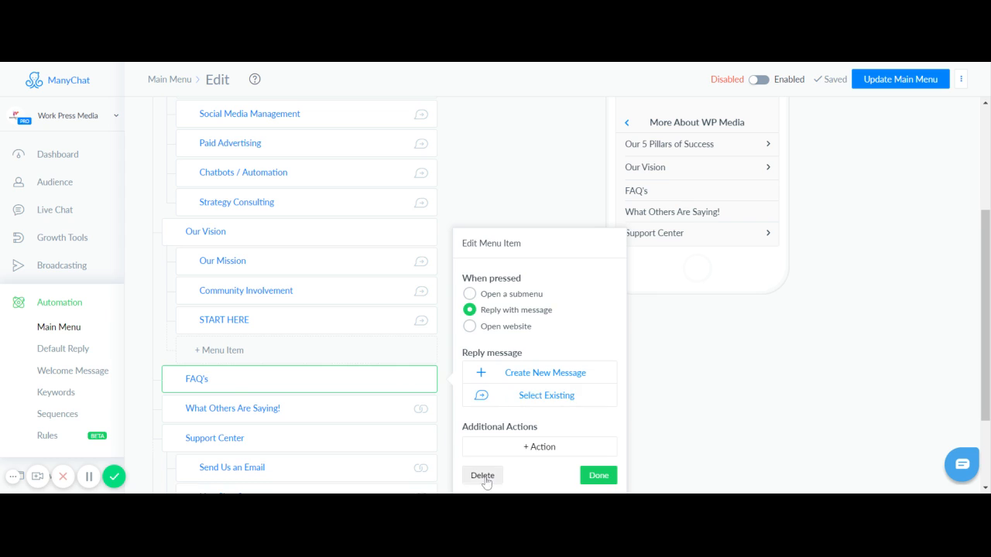
left_click(483, 475)
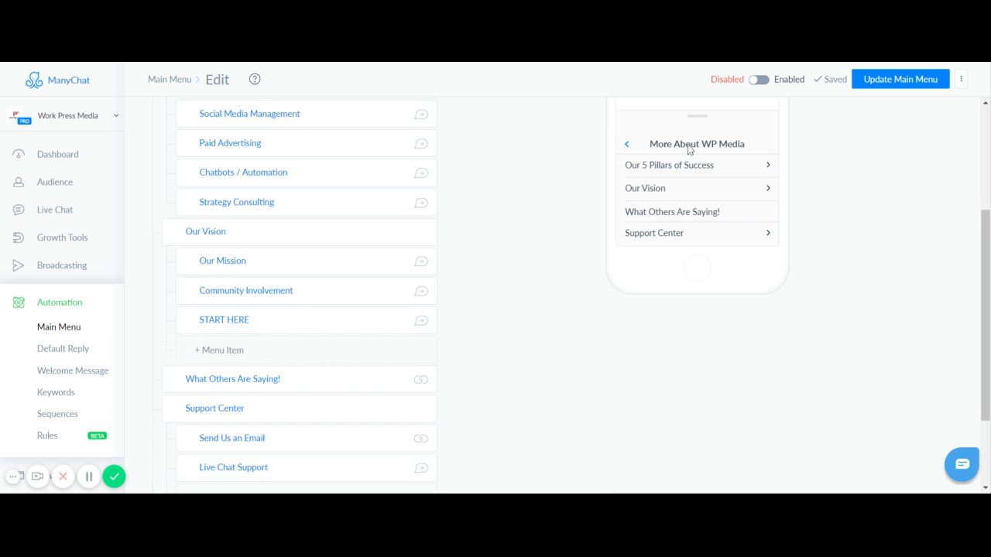
mouse_move(263, 232)
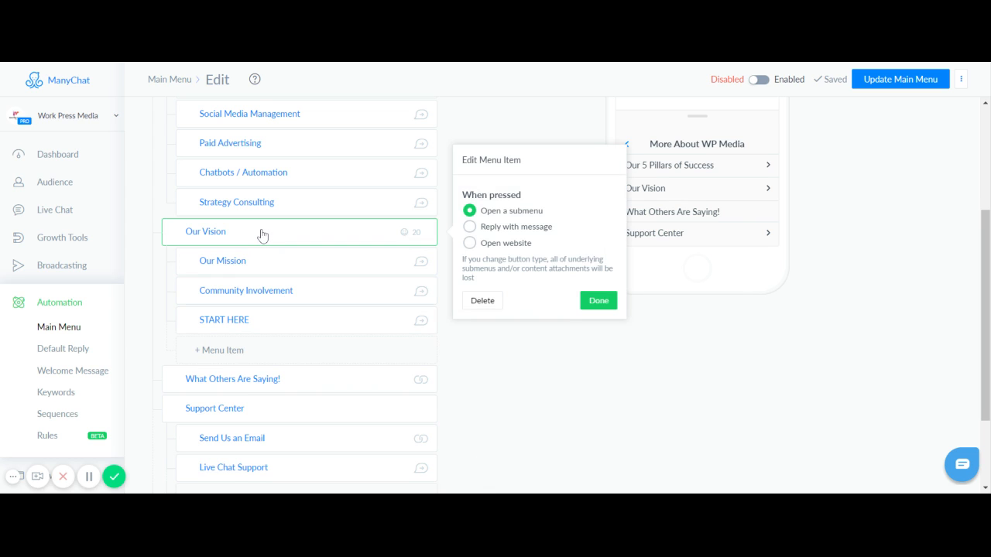
left_click(229, 232)
type(" & Mission")
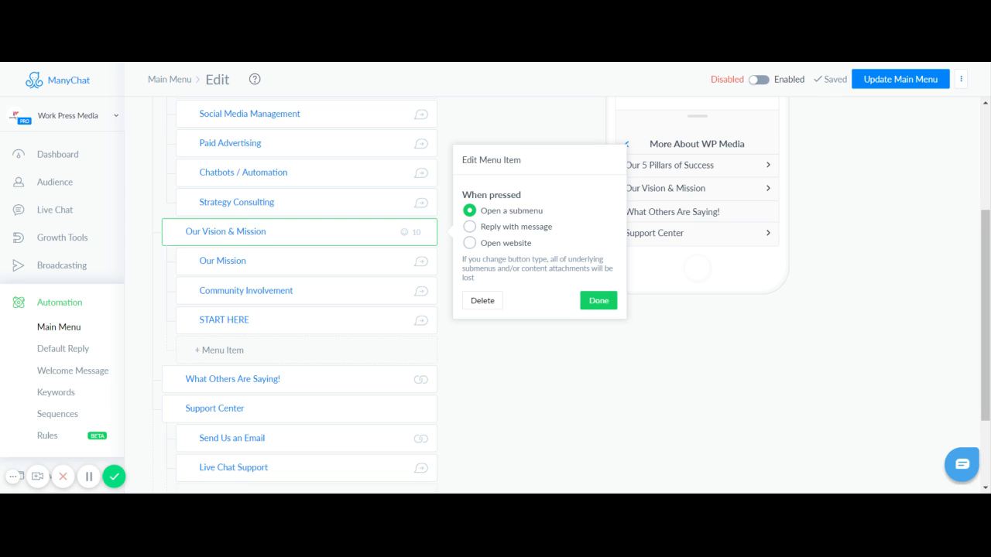
mouse_move(700, 235)
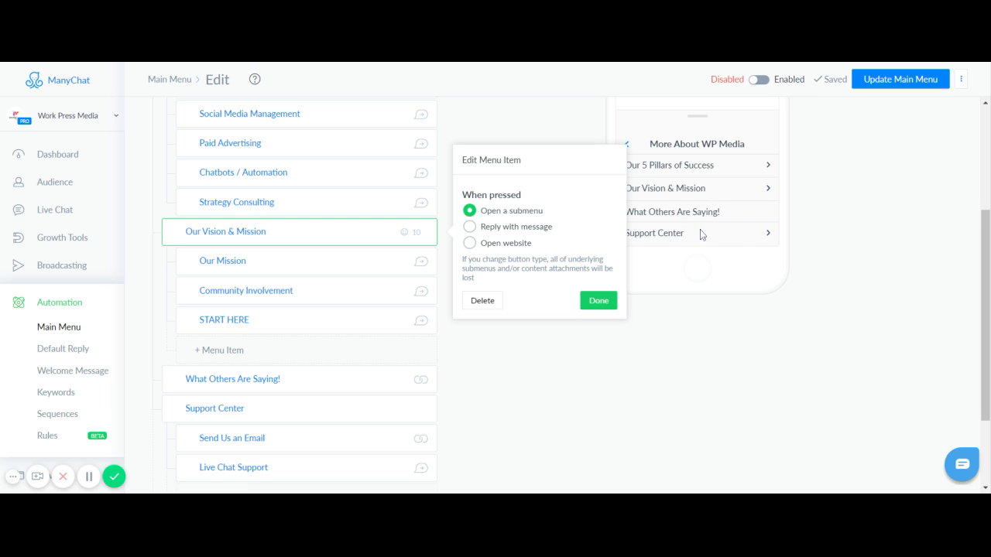
left_click(597, 300)
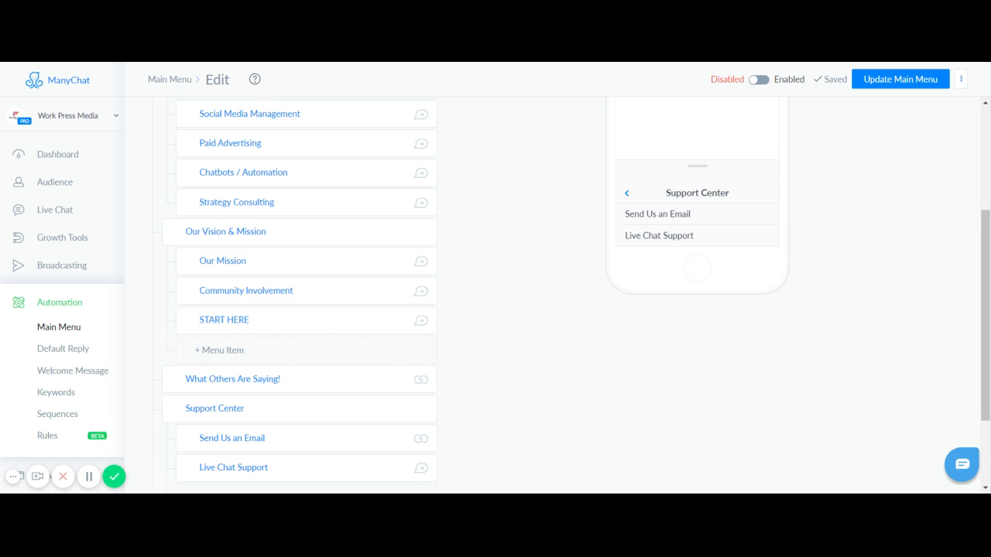
Return the preview to the top-level menu listing START HERE and More About WP Media
left_click(627, 191)
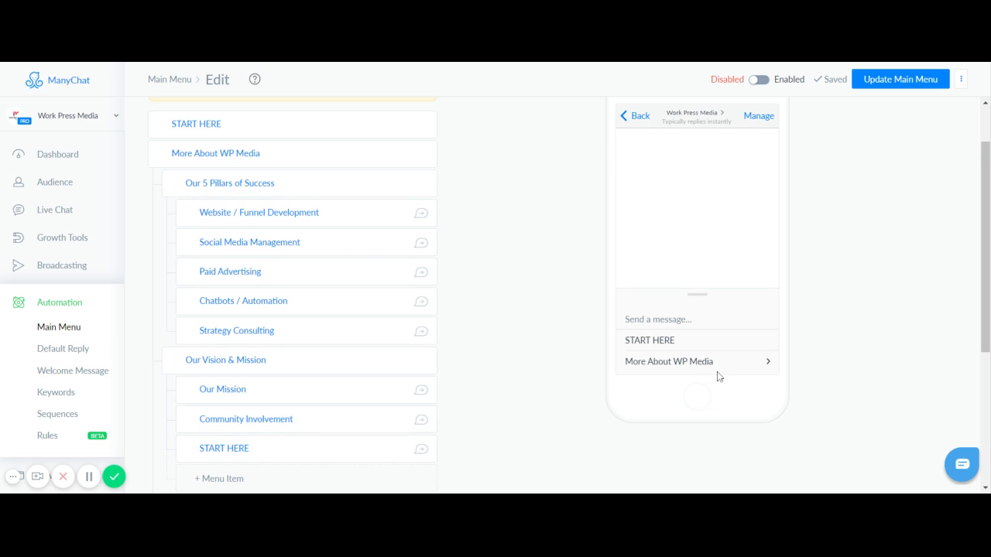
mouse_move(749, 377)
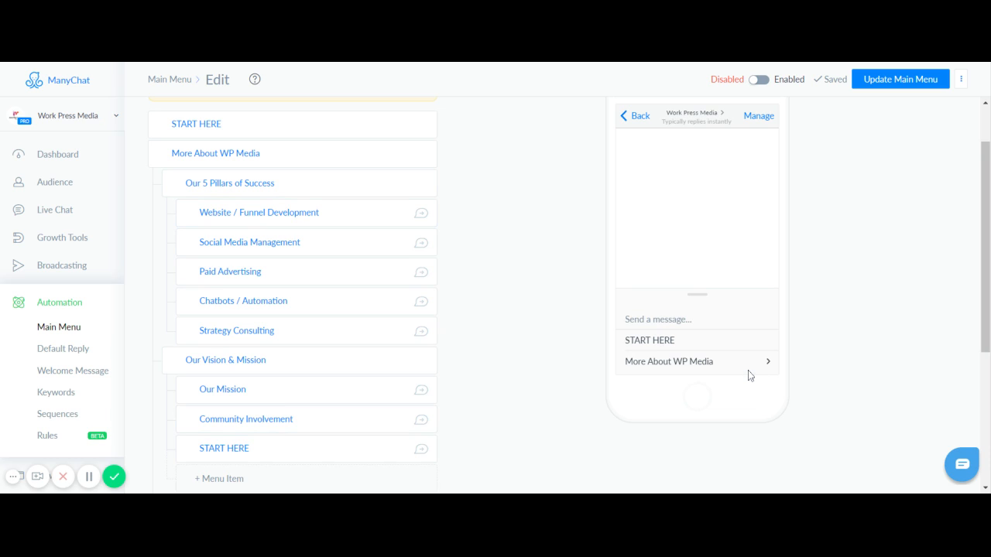
mouse_move(672, 368)
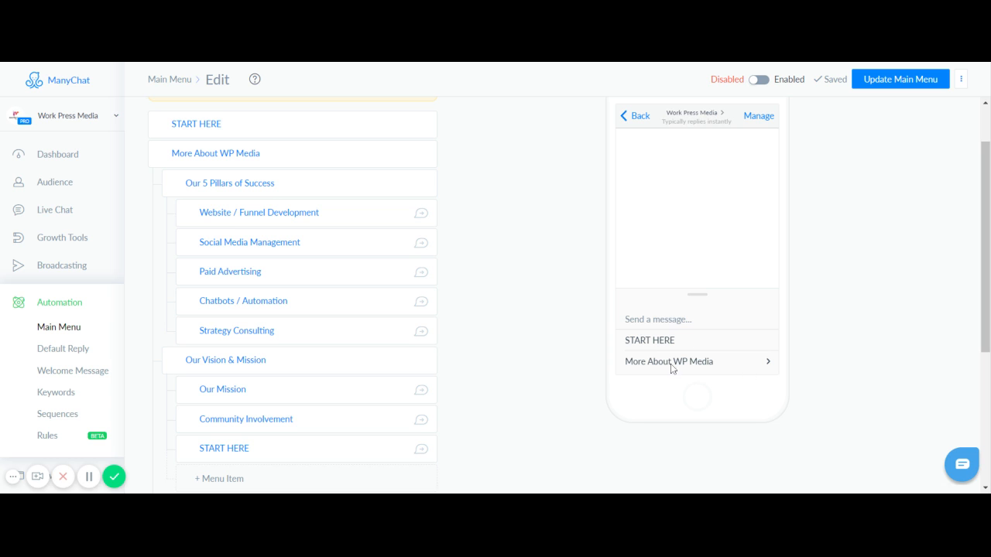